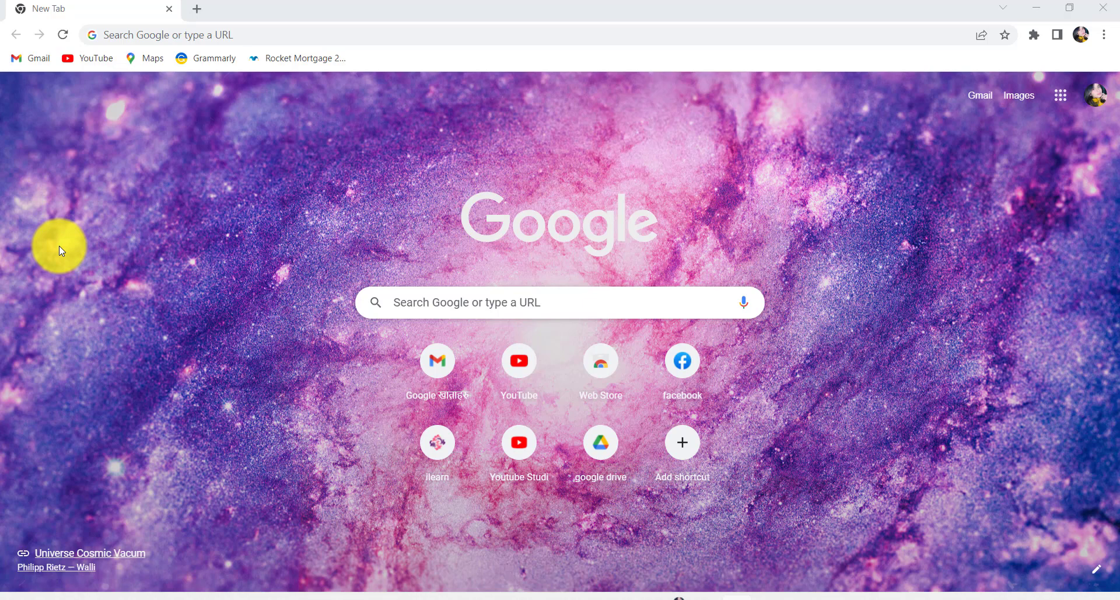
pyautogui.moveTo(295, 32)
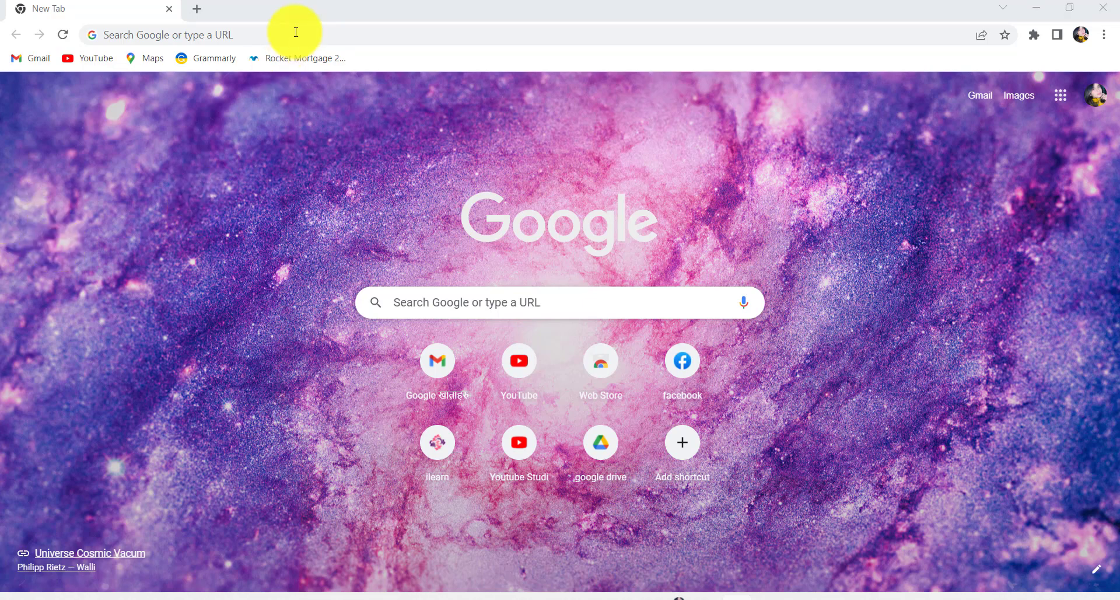
# Go to the TD Canada Trust 'About TD' page from the address bar suggestions
pyautogui.click(171, 35)
pyautogui.write('www.')
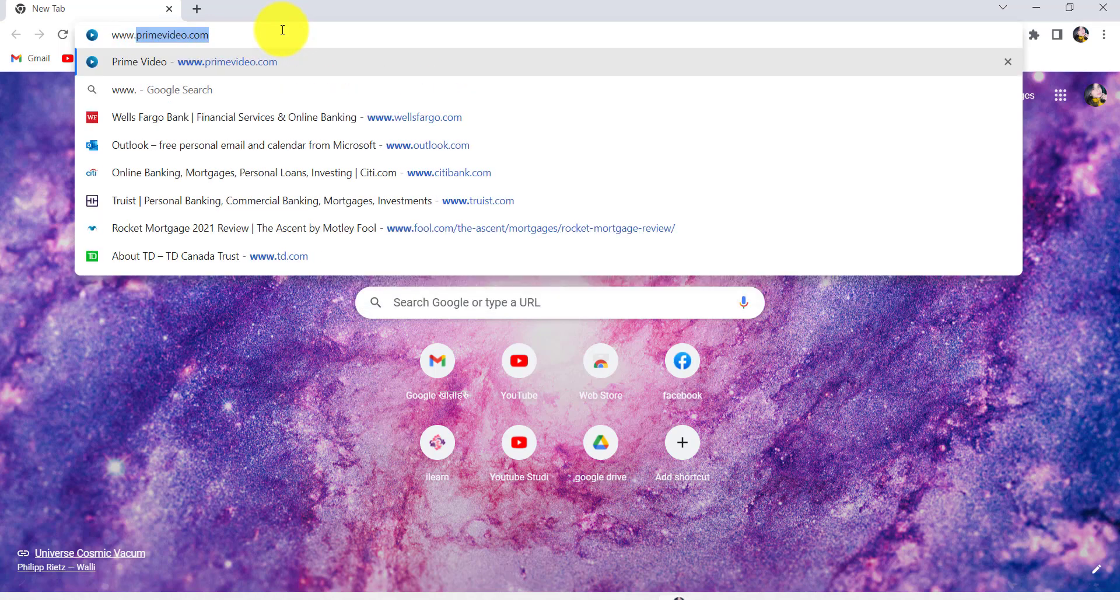
pyautogui.click(214, 256)
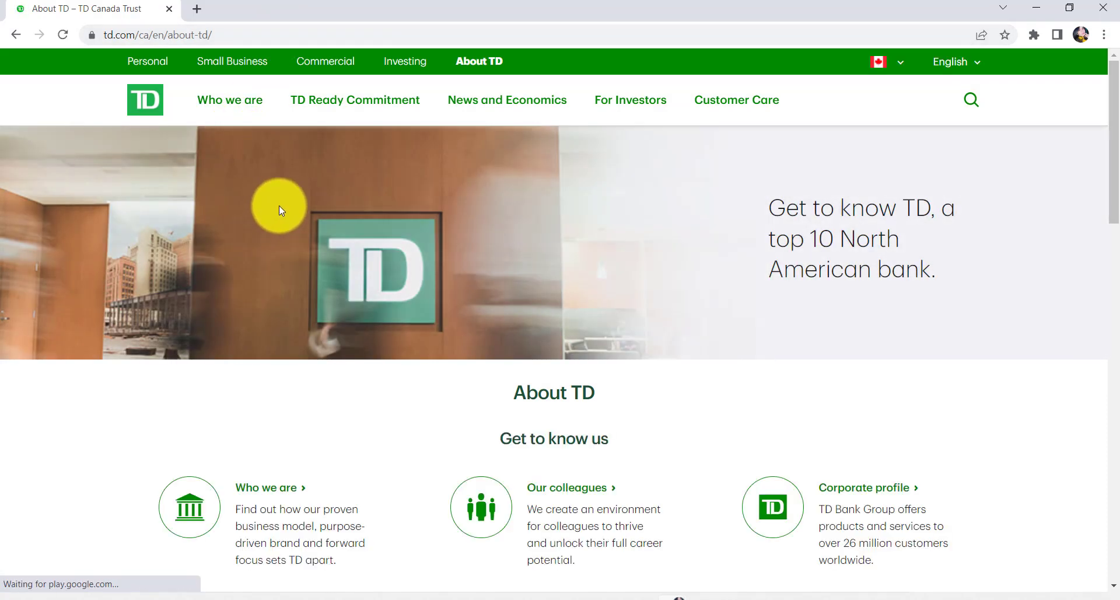
pyautogui.moveTo(439, 291)
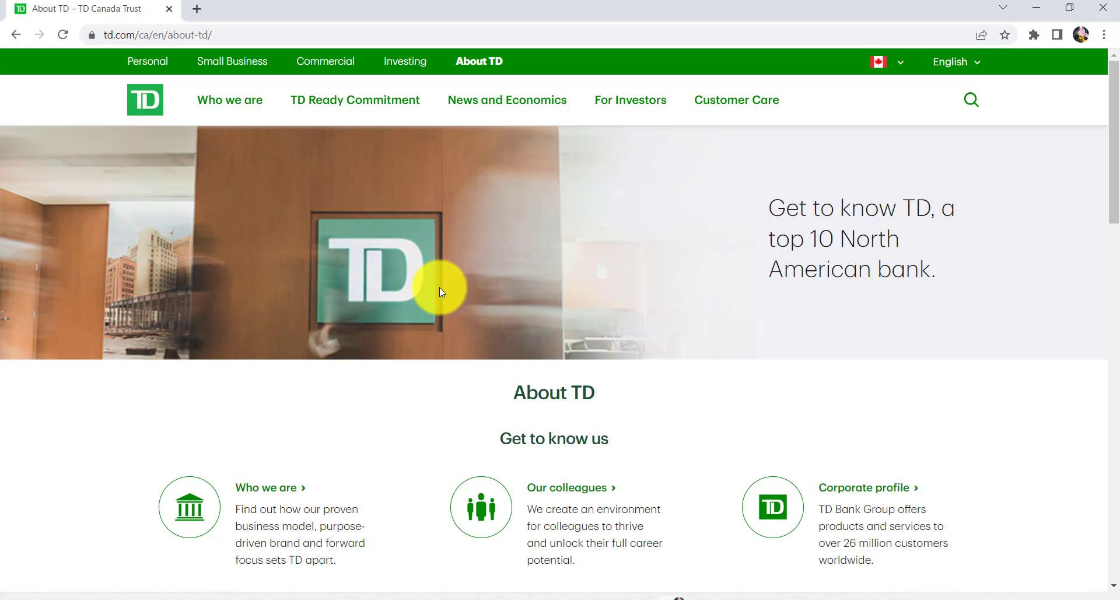
pyautogui.moveTo(147, 62)
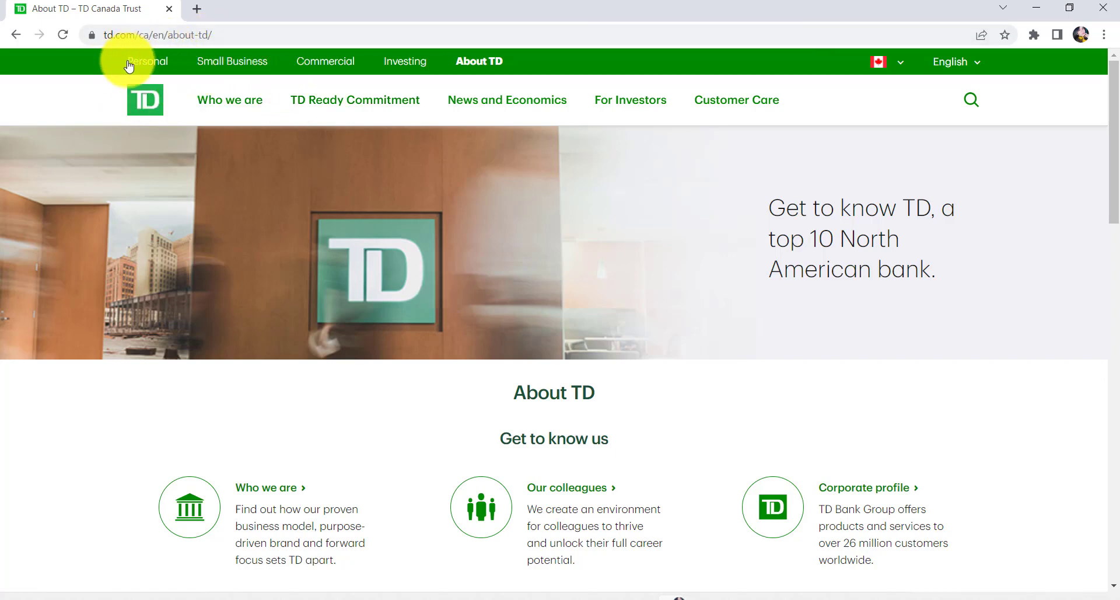
pyautogui.moveTo(157, 70)
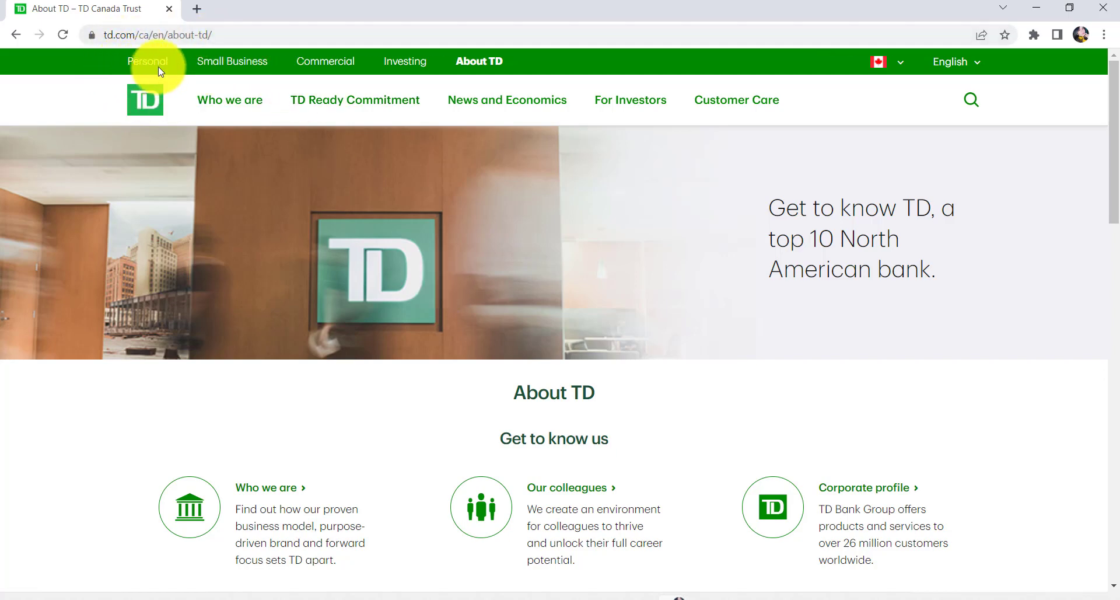
# From Personal credit cards, start the online application for the TD Aeroplan Visa Infinite Card
pyautogui.click(149, 61)
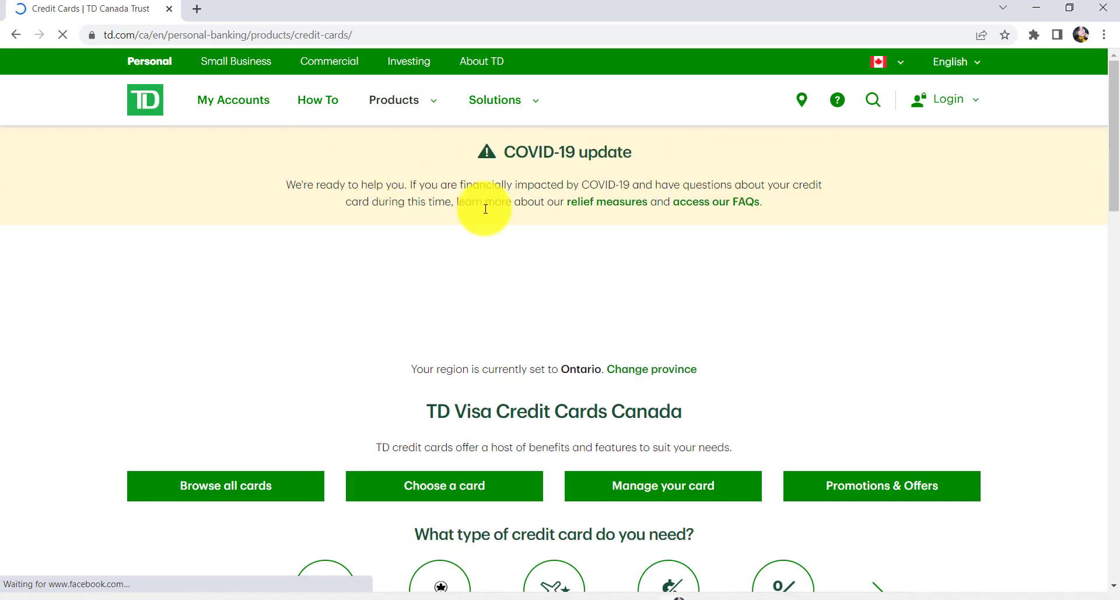
pyautogui.scroll(-3)
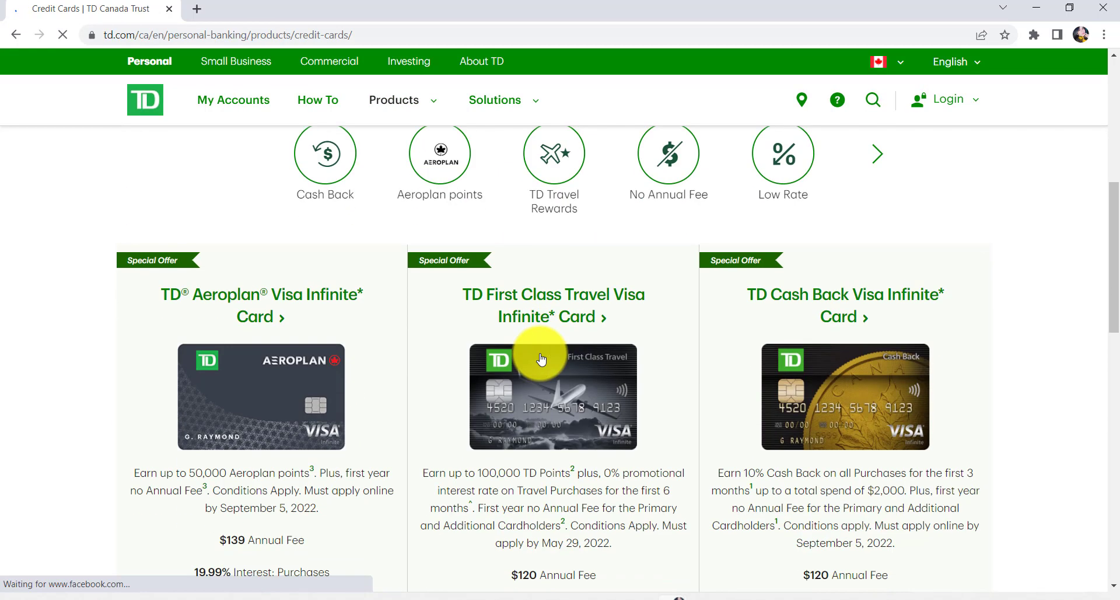
pyautogui.scroll(-3)
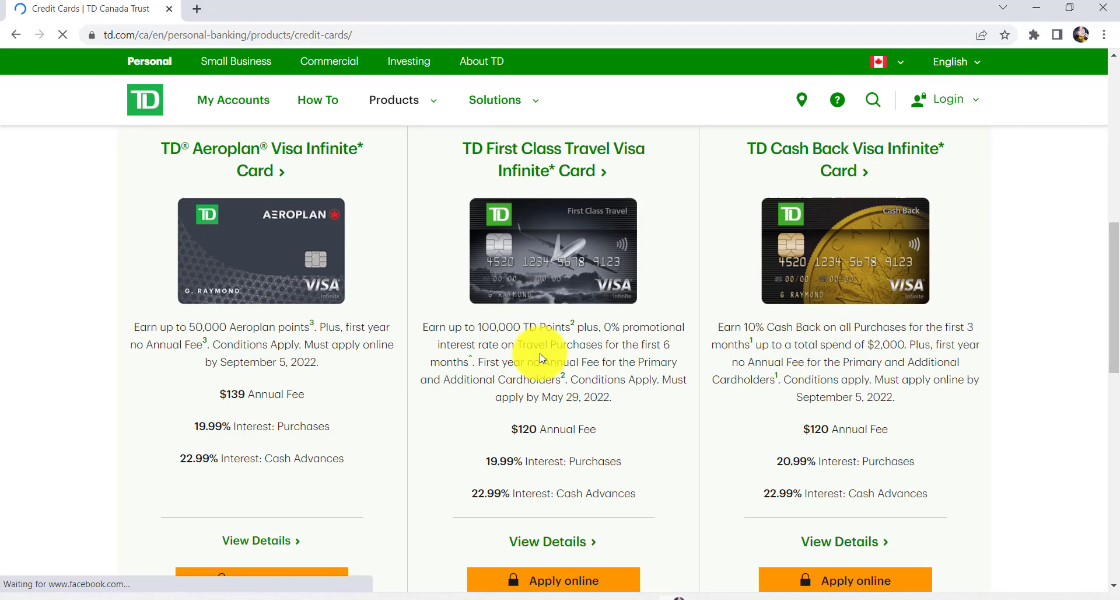
pyautogui.scroll(-3)
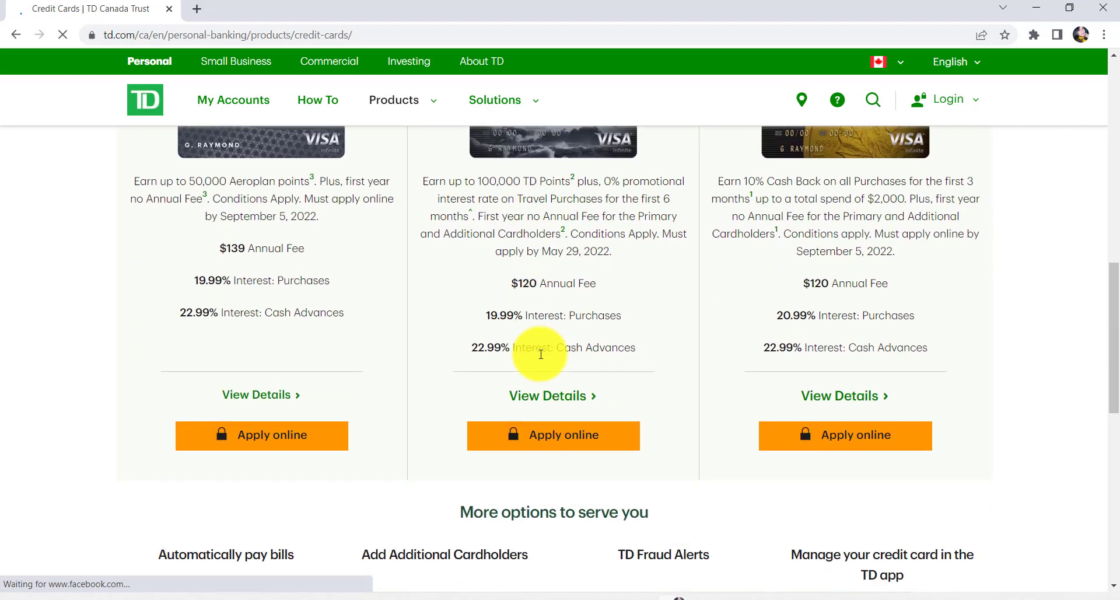
pyautogui.moveTo(385, 377)
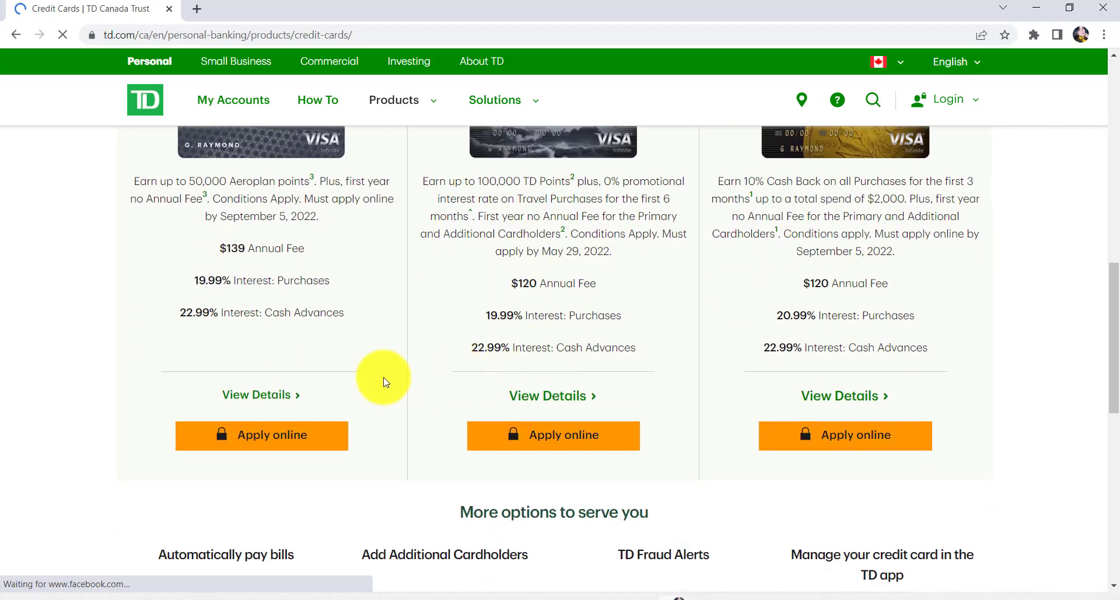
pyautogui.click(260, 436)
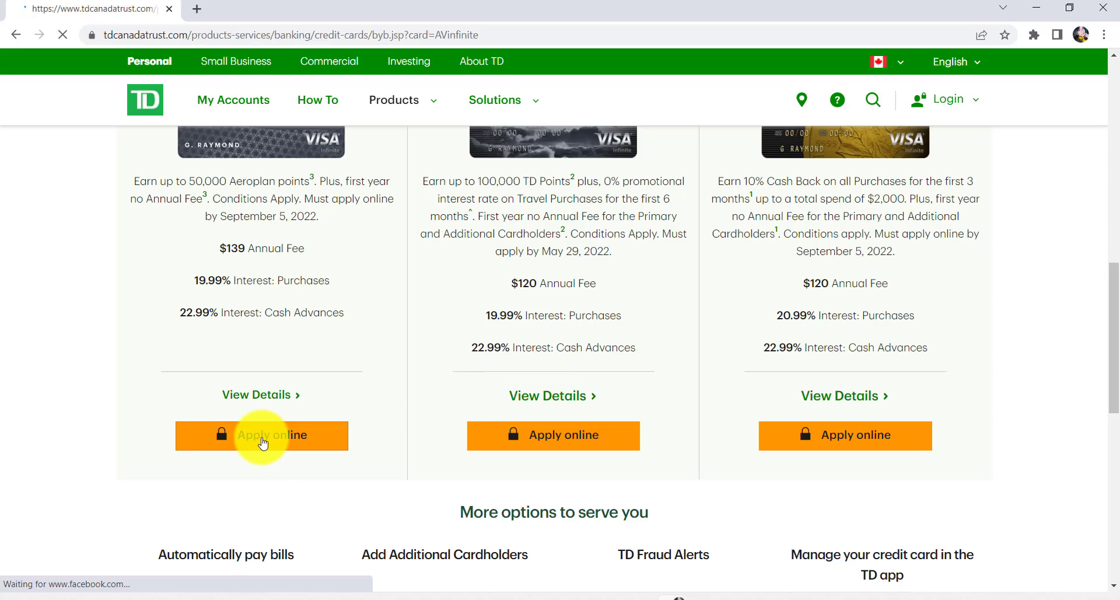
# Choose to apply online as a customer new to TD
pyautogui.click(262, 435)
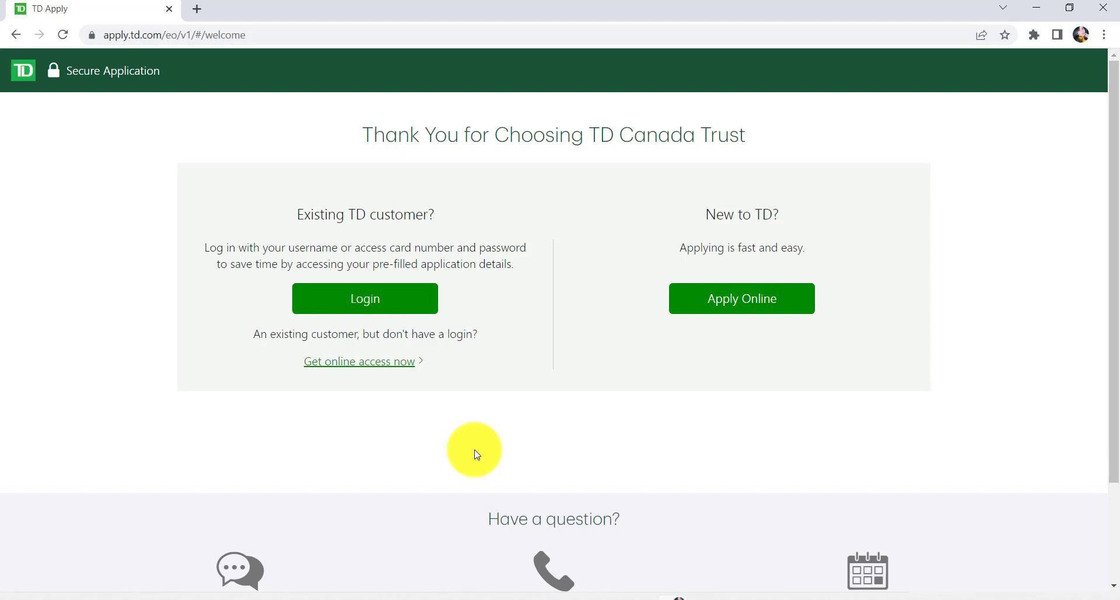
pyautogui.moveTo(364, 297)
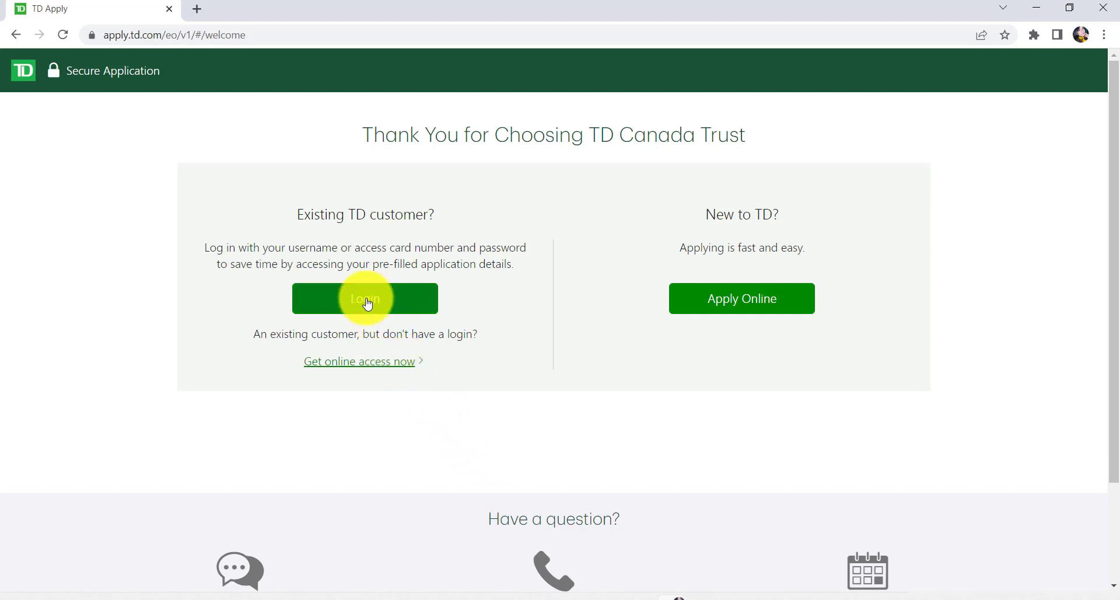
pyautogui.moveTo(365, 415)
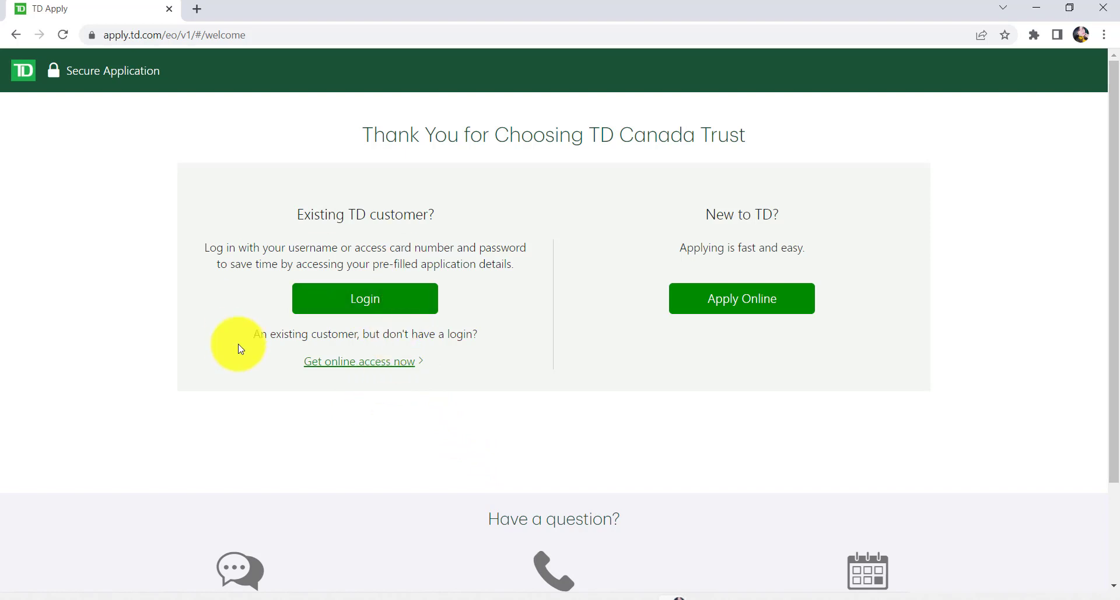
pyautogui.moveTo(486, 342)
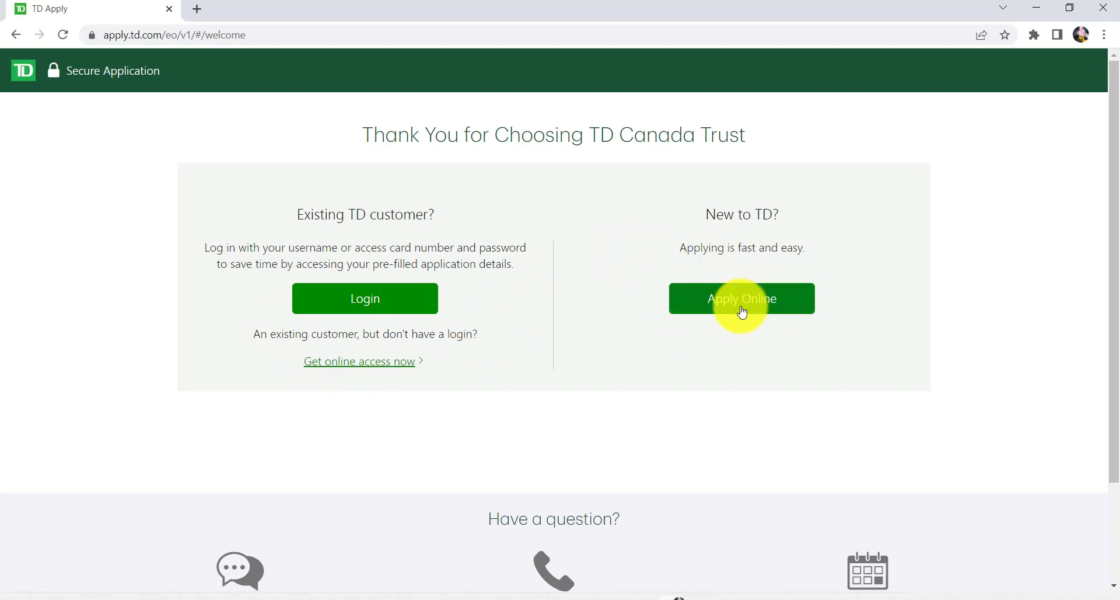
pyautogui.click(741, 298)
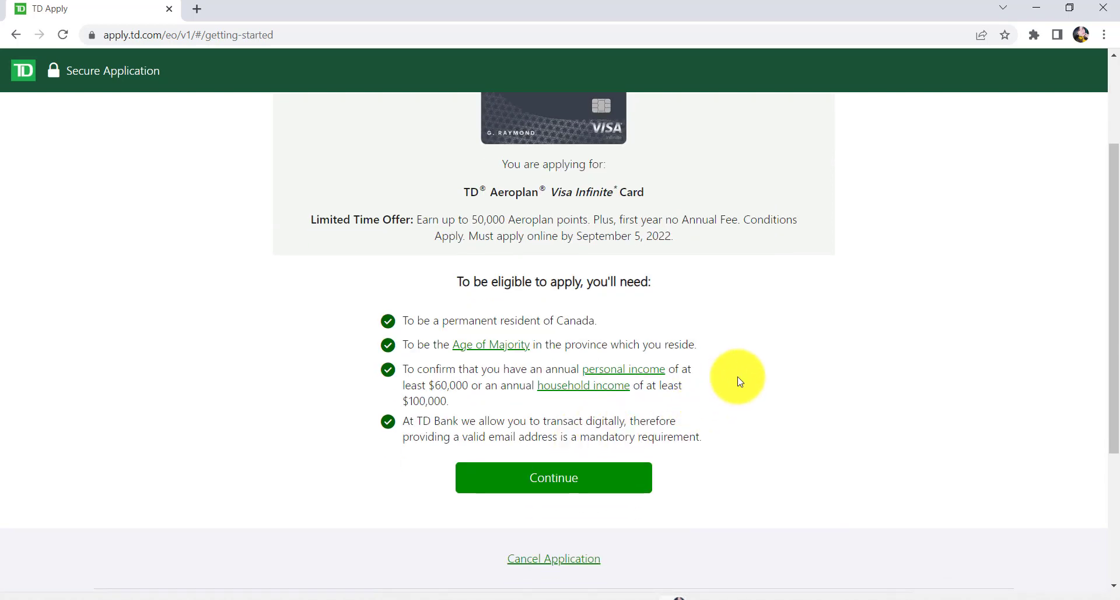
pyautogui.moveTo(741, 374)
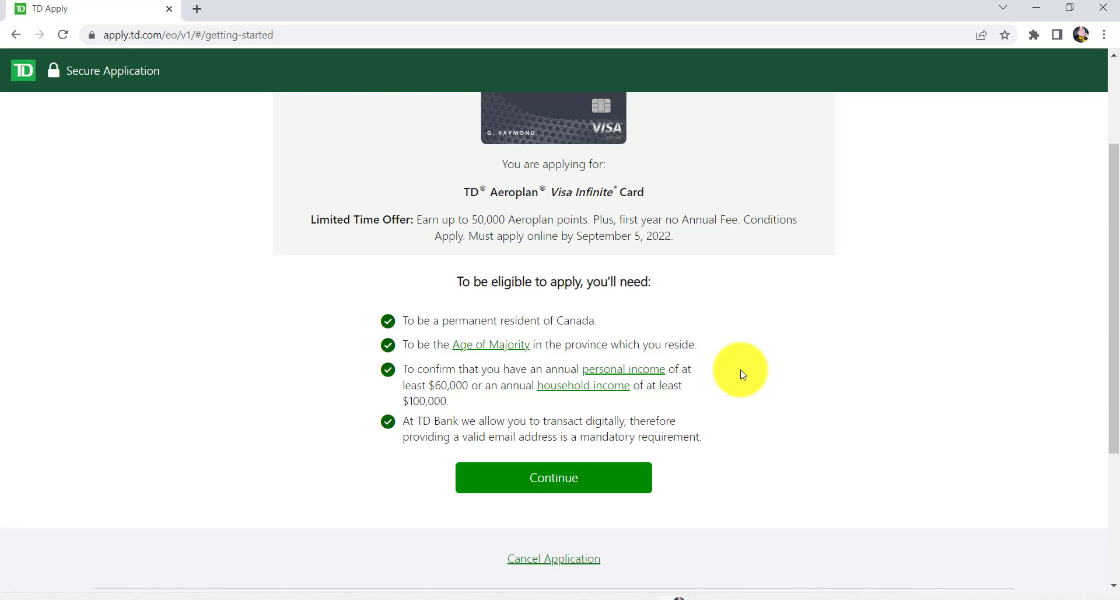
pyautogui.moveTo(736, 460)
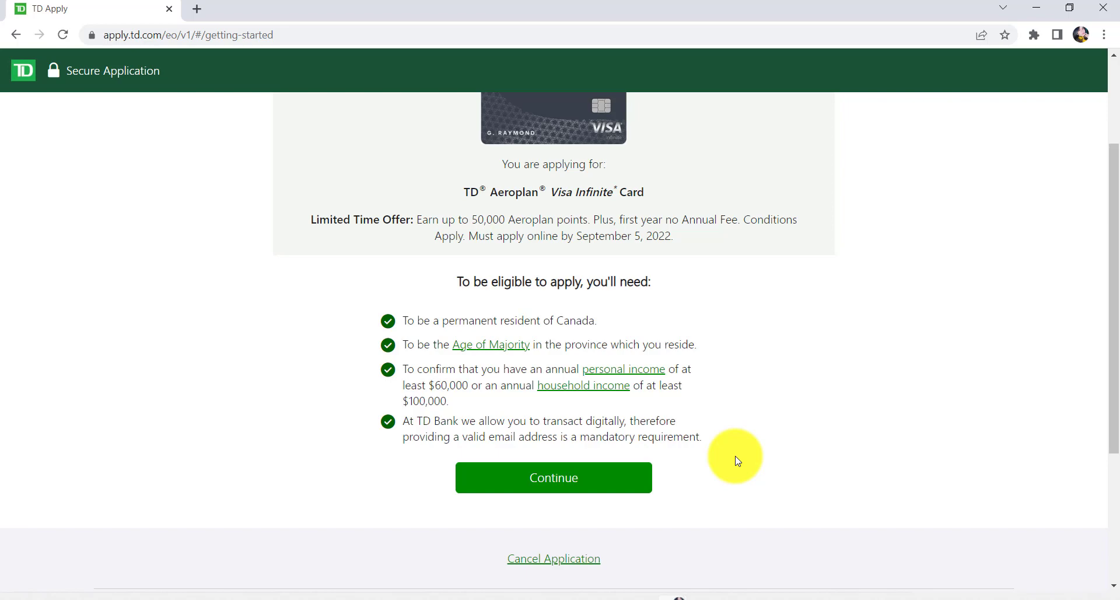
pyautogui.moveTo(707, 449)
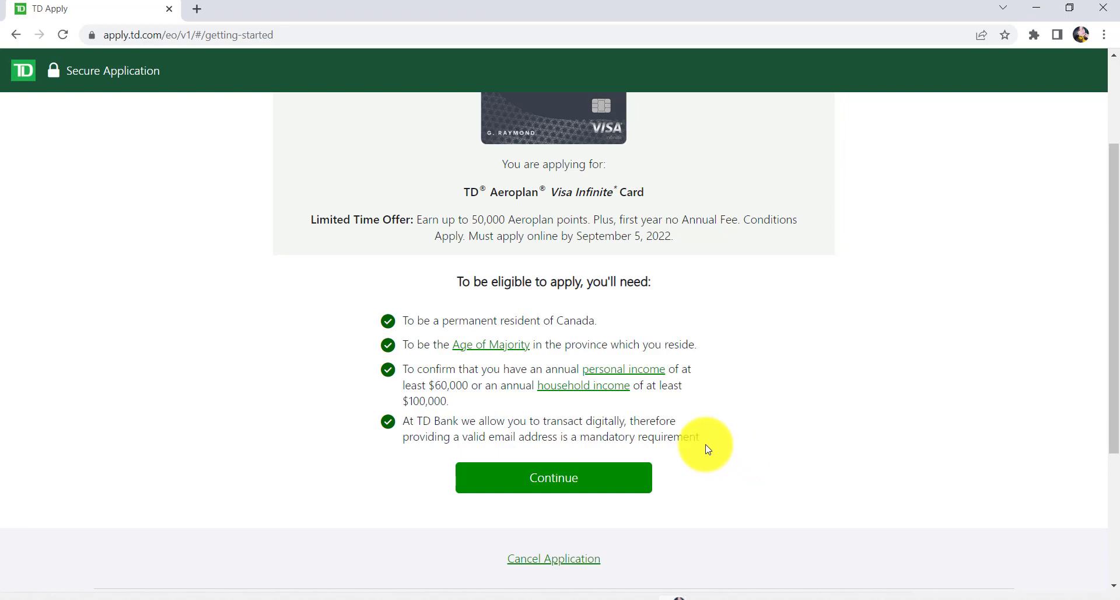
# Continue past the Aeroplan Visa Infinite eligibility requirements
pyautogui.click(553, 477)
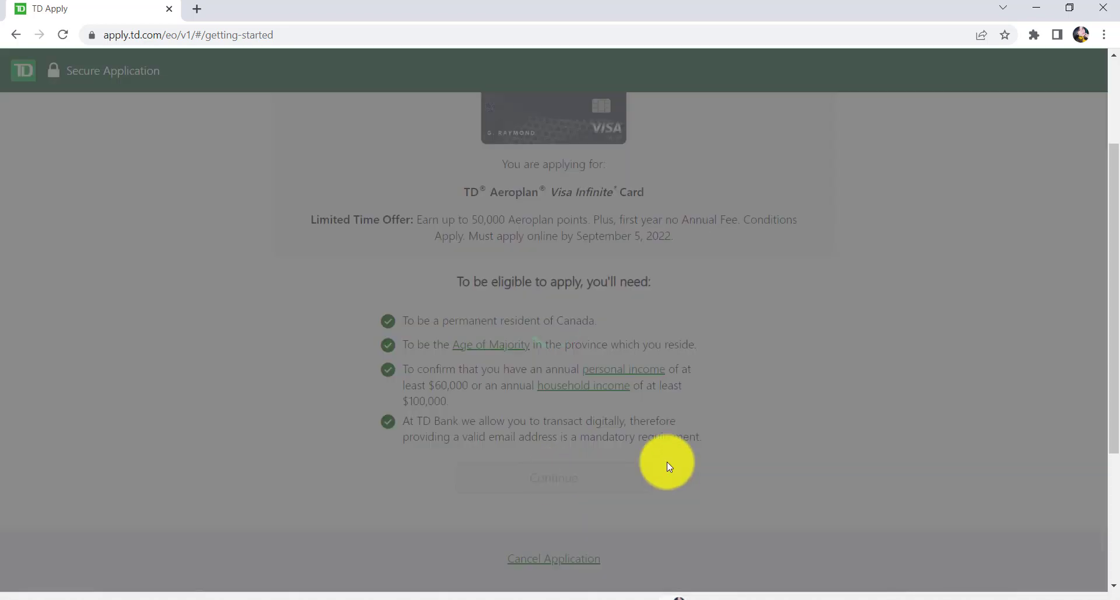
# Select Nunavut as province of residence and agree to the cost-of-borrowing terms
pyautogui.click(553, 477)
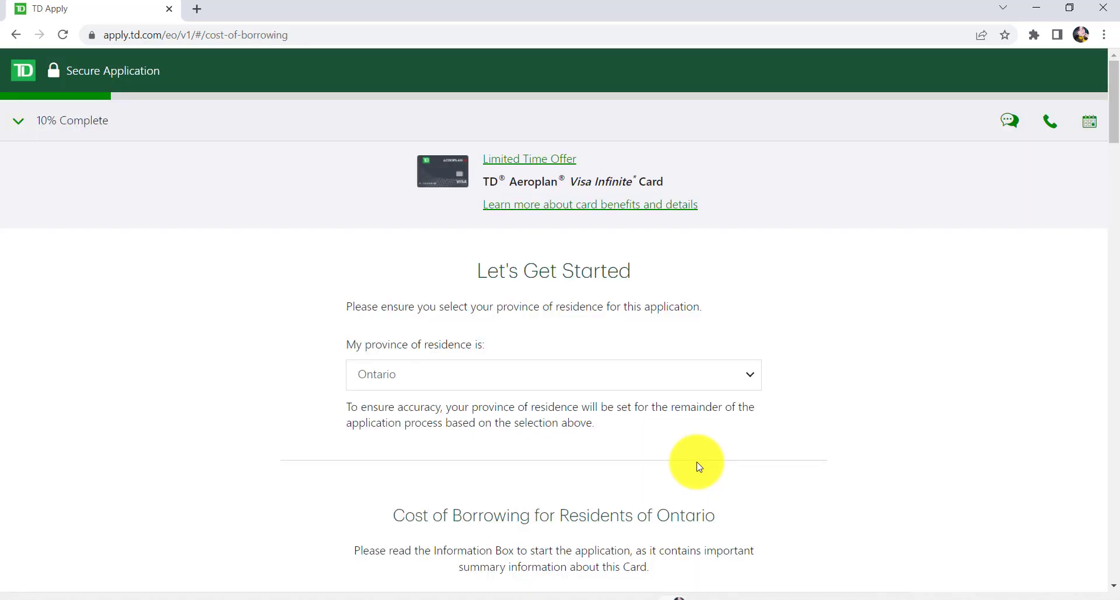
pyautogui.moveTo(102, 434)
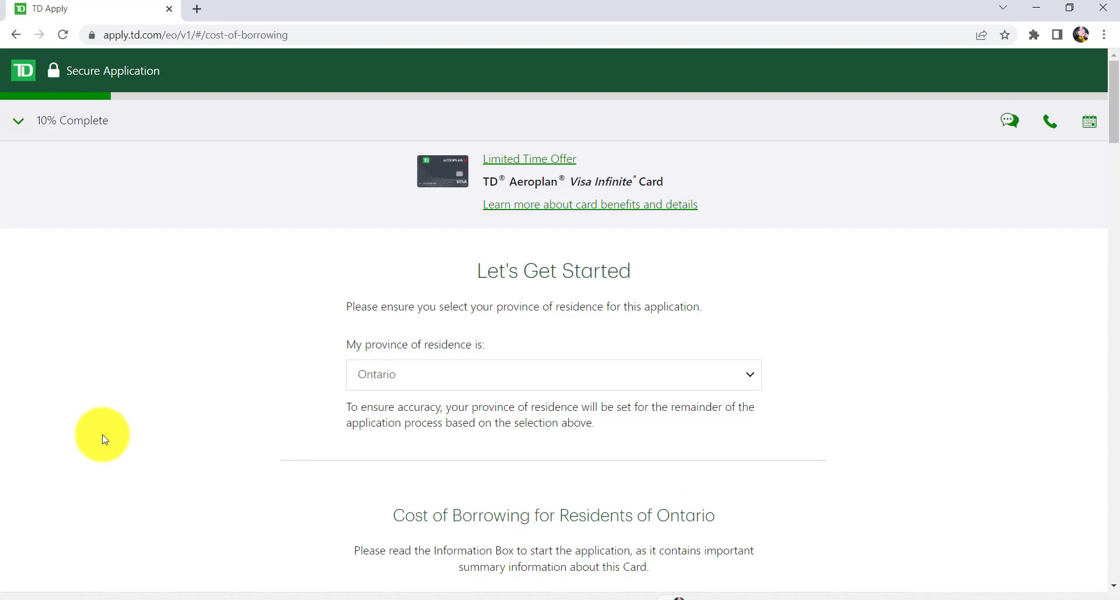
pyautogui.click(554, 374)
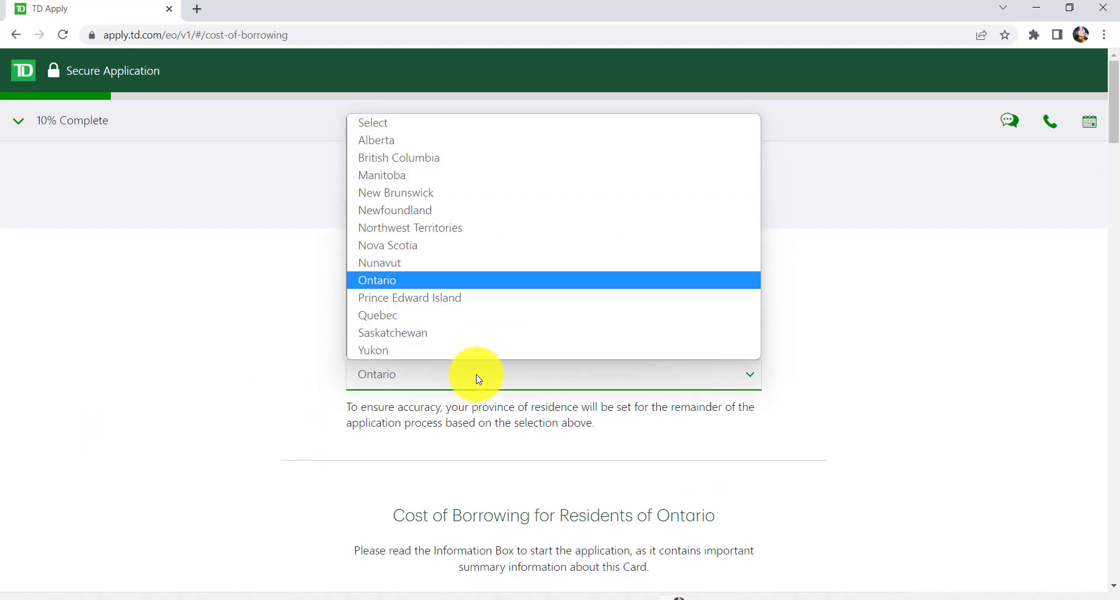
pyautogui.click(379, 262)
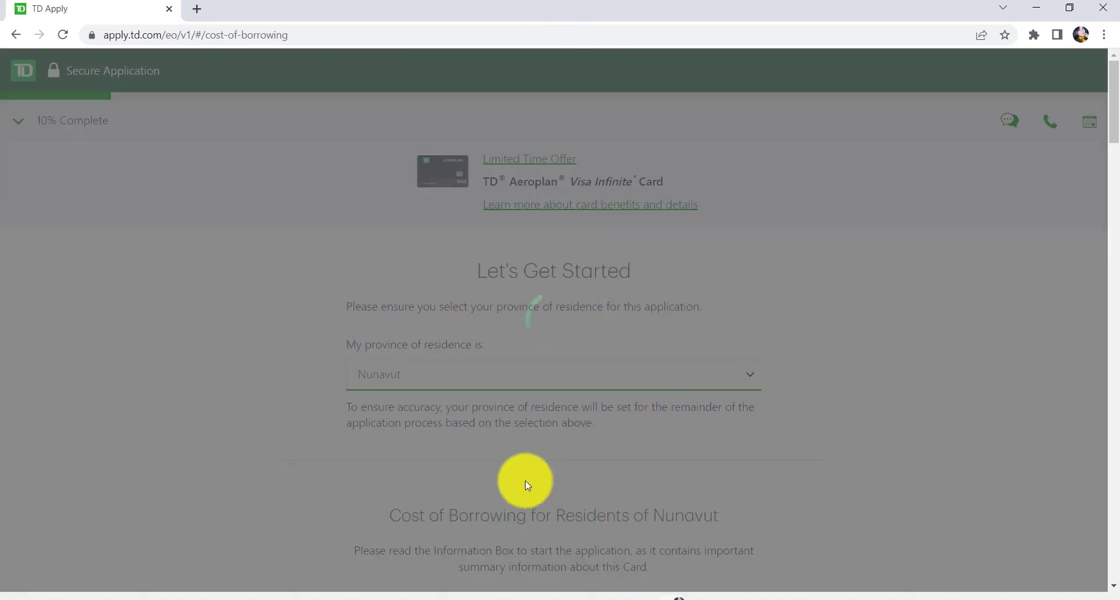
pyautogui.scroll(-3)
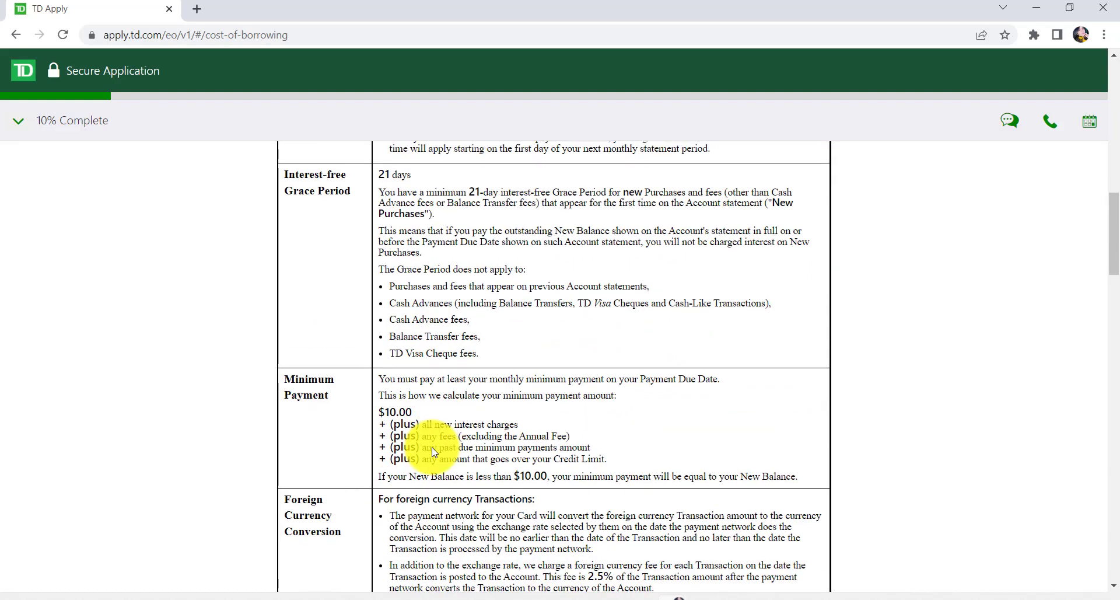
pyautogui.scroll(-3)
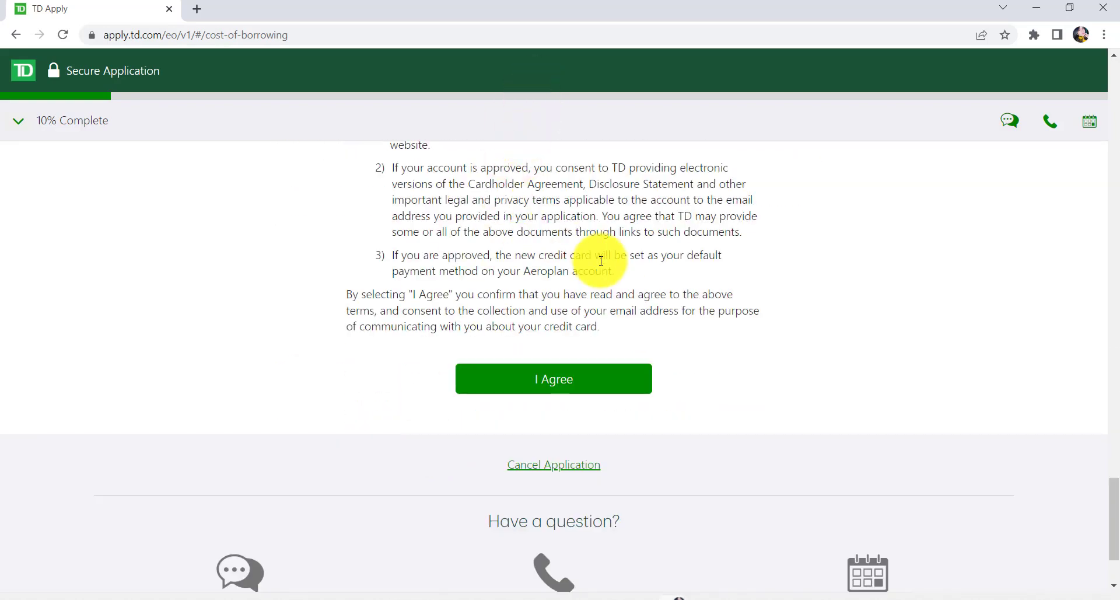
pyautogui.click(553, 378)
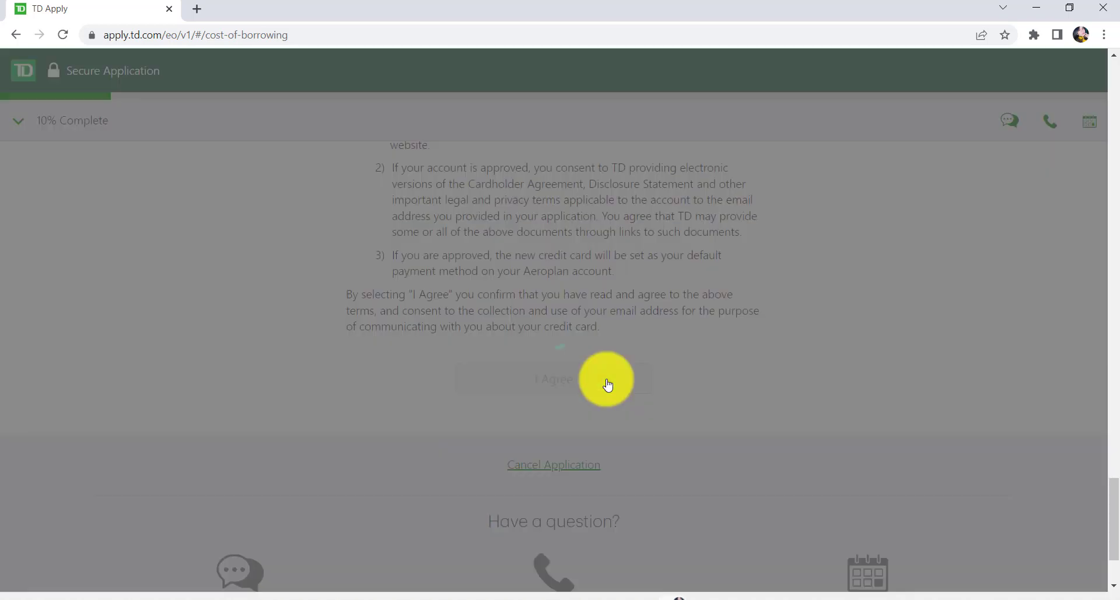
pyautogui.click(553, 379)
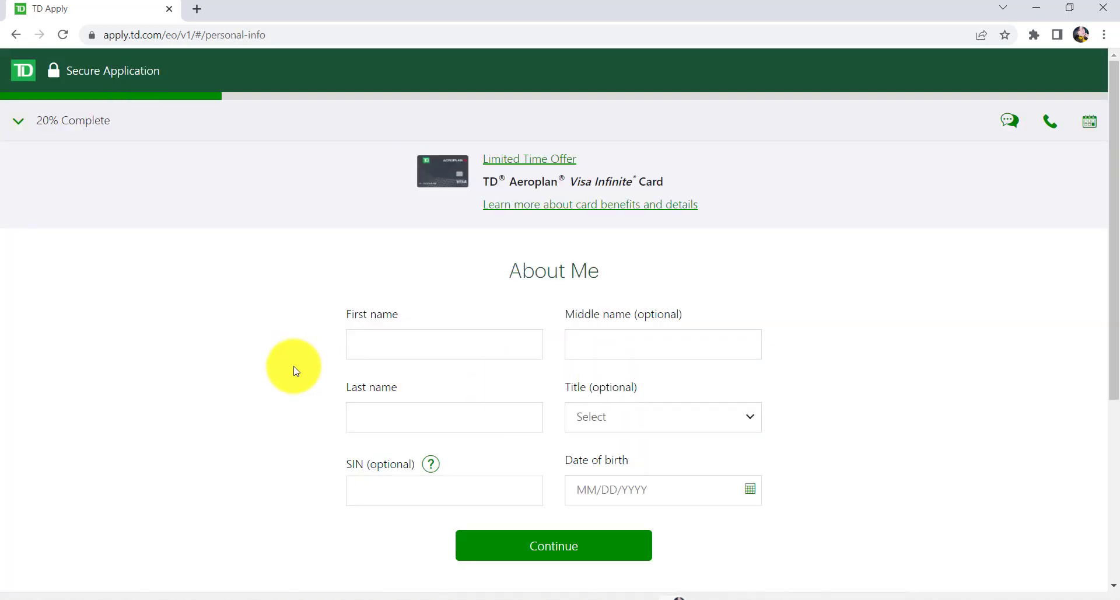
# Enter first and last name and date of birth 01/01/2000, then submit About Me
pyautogui.click(444, 343)
pyautogui.write('susan')
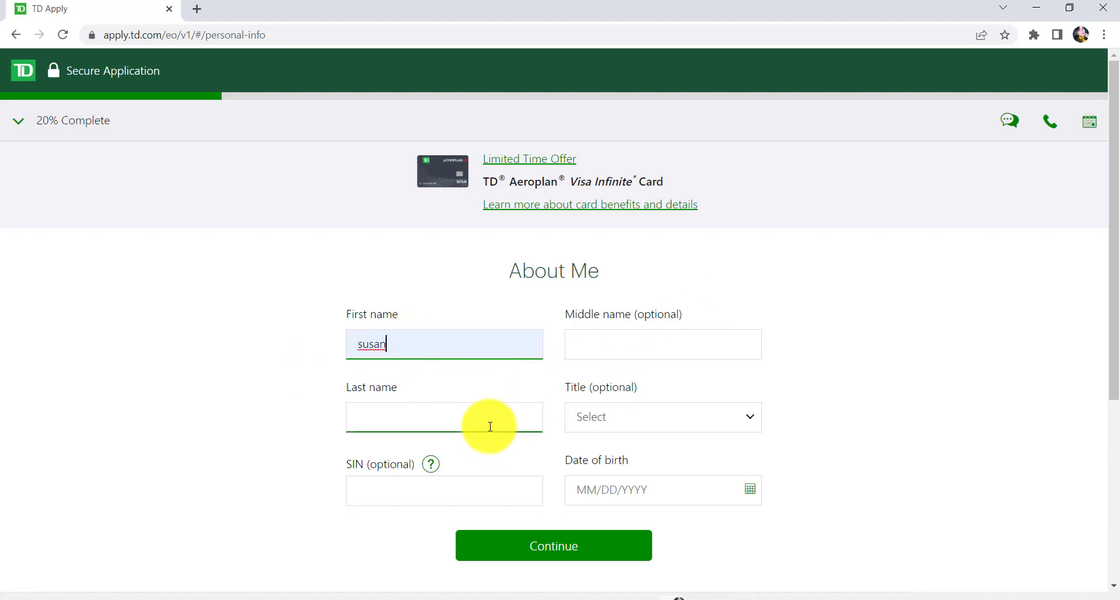
pyautogui.click(661, 416)
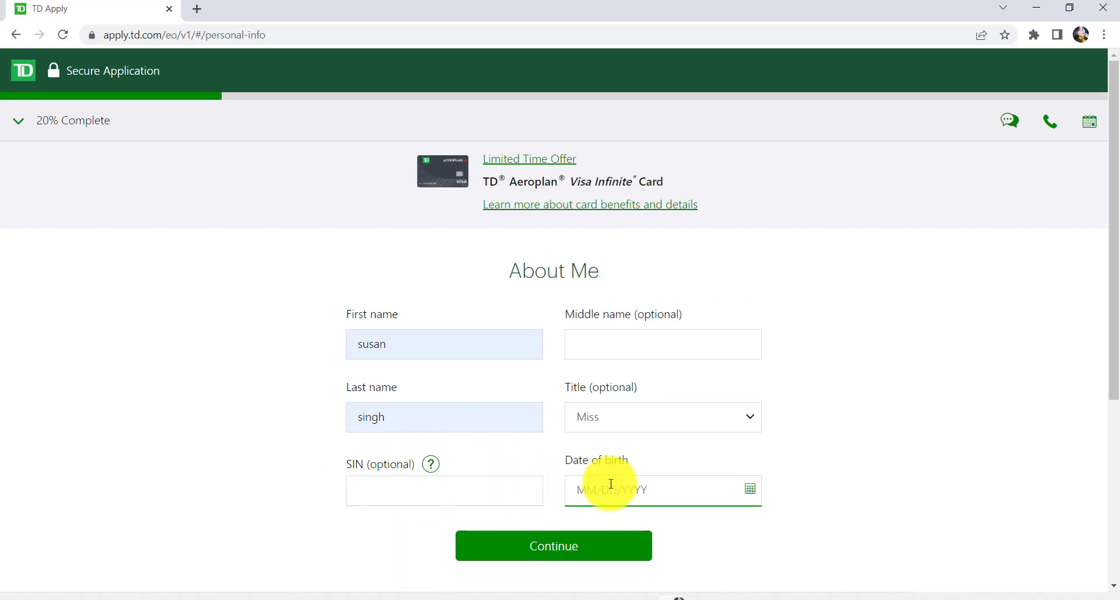
pyautogui.moveTo(560, 508)
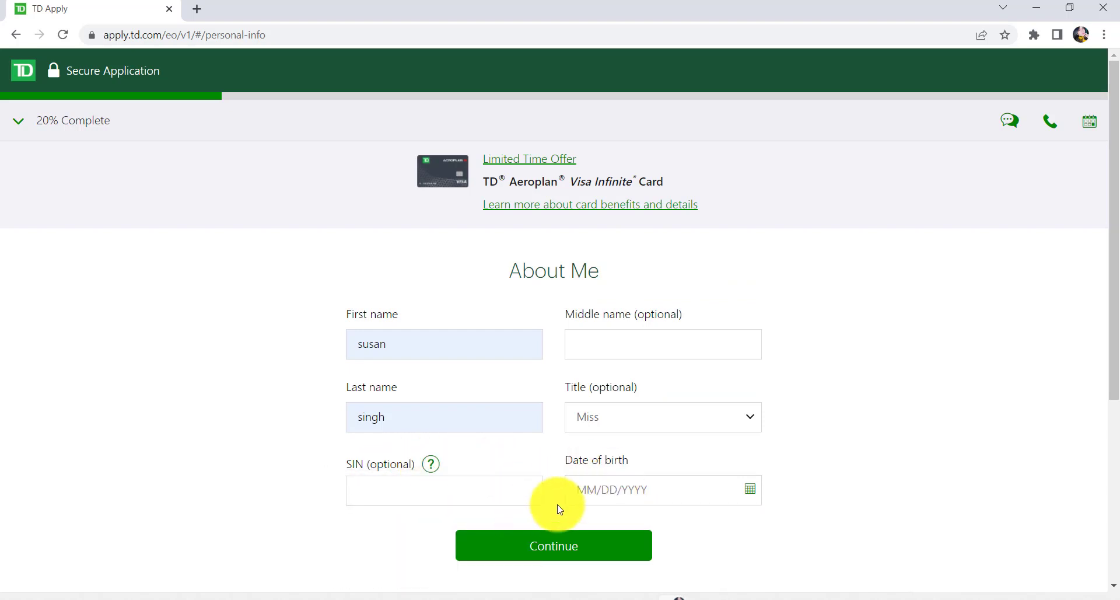
pyautogui.write('01/01/2000')
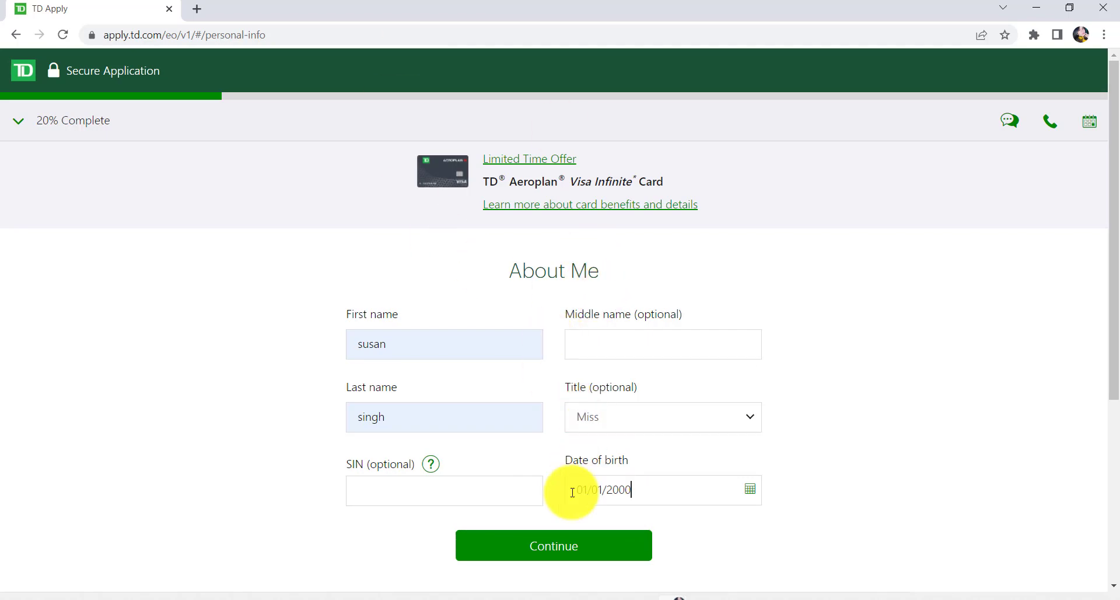
pyautogui.click(553, 545)
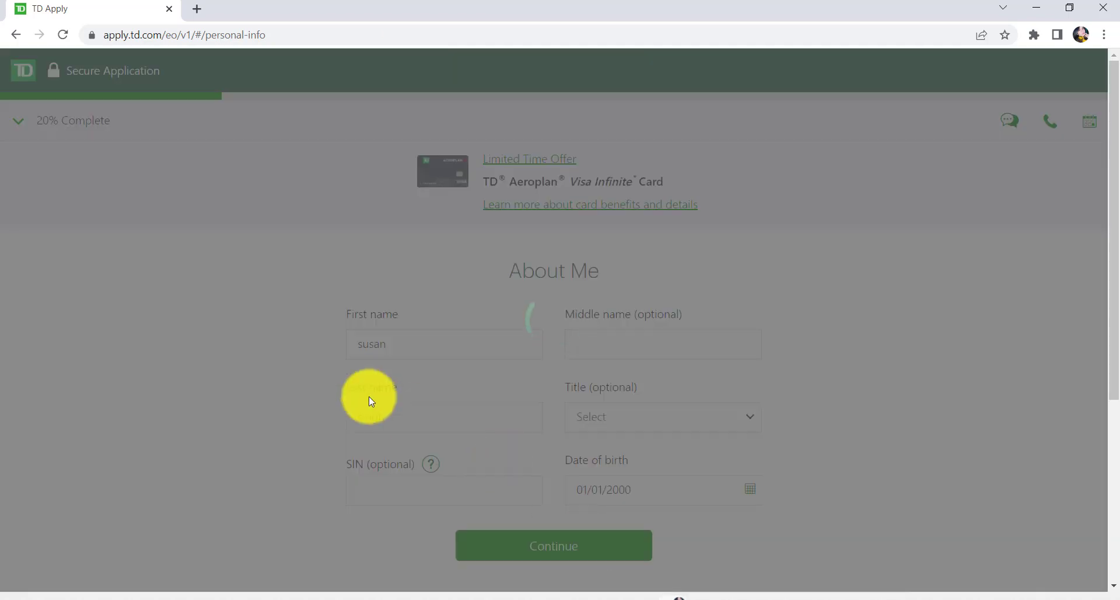
pyautogui.click(553, 545)
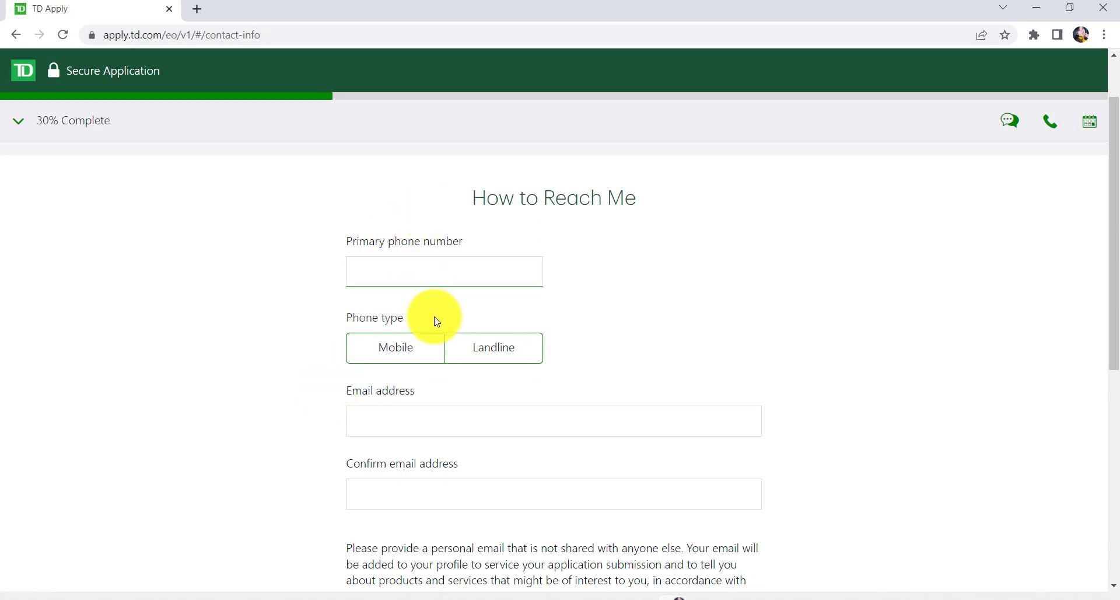
pyautogui.scroll(-3)
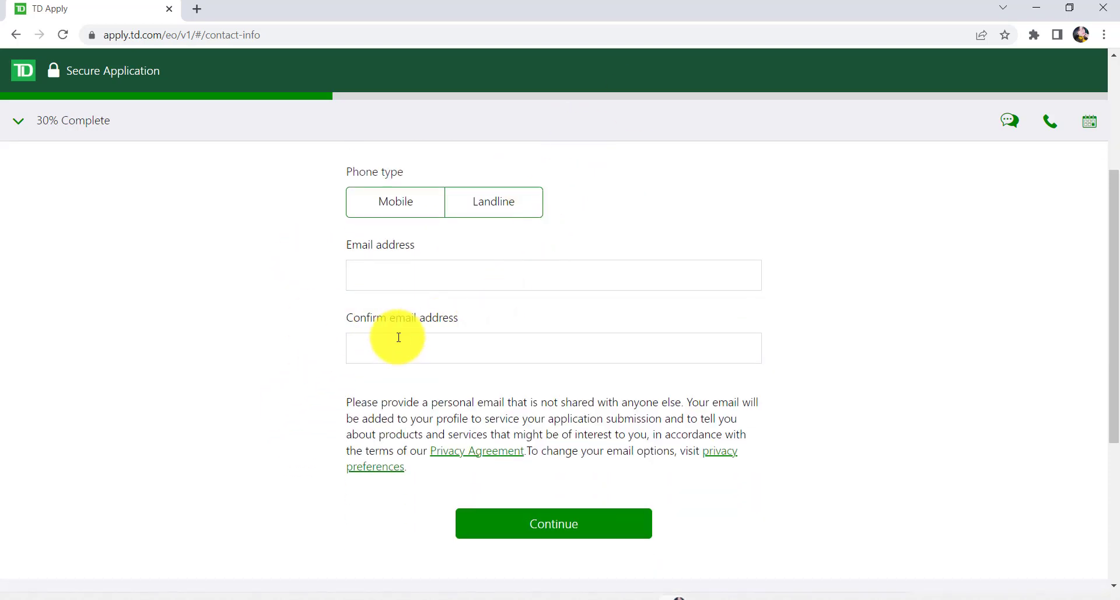
pyautogui.moveTo(1009, 379)
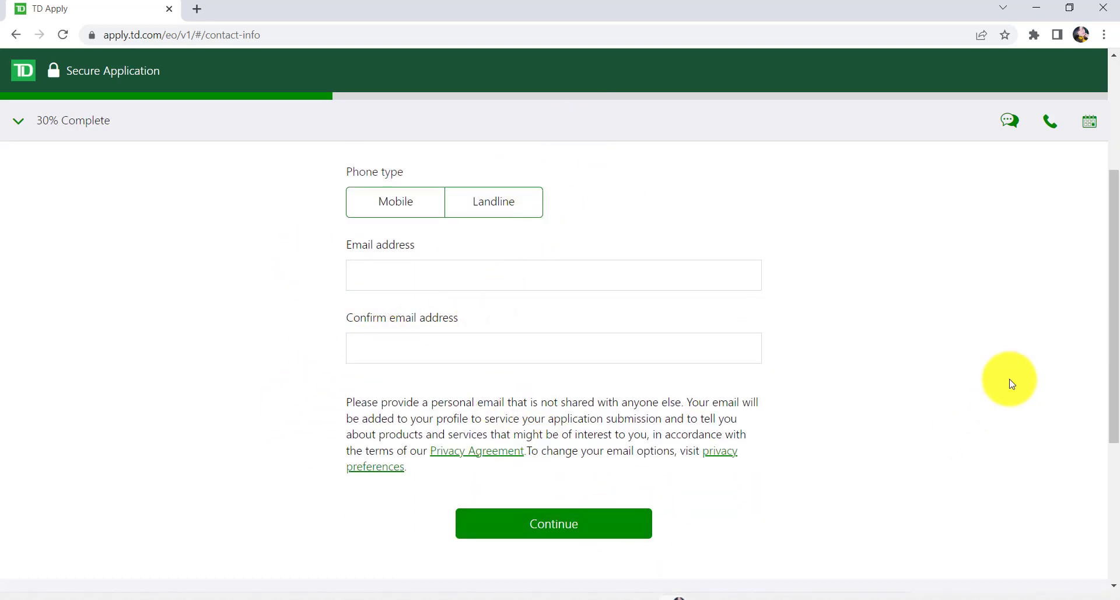